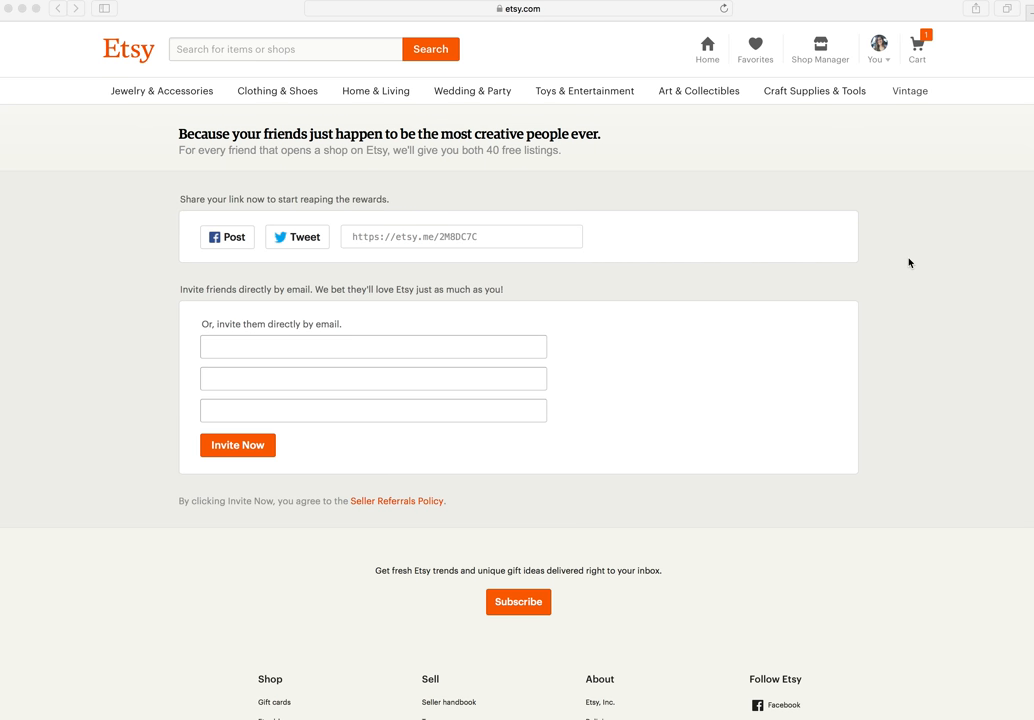
mouse_move(494, 253)
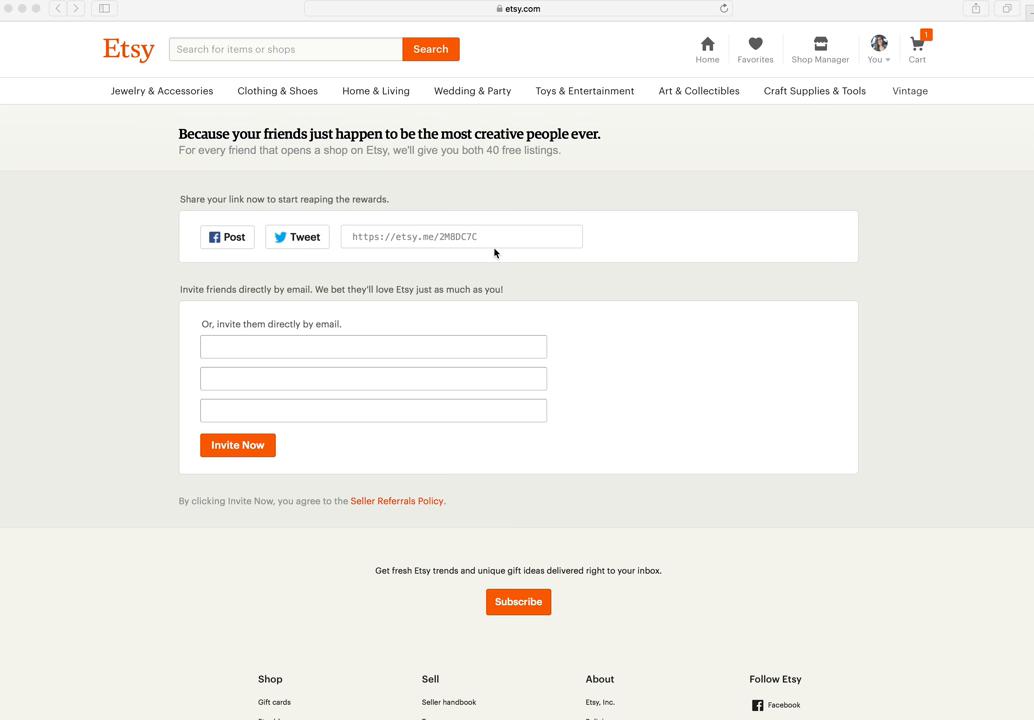